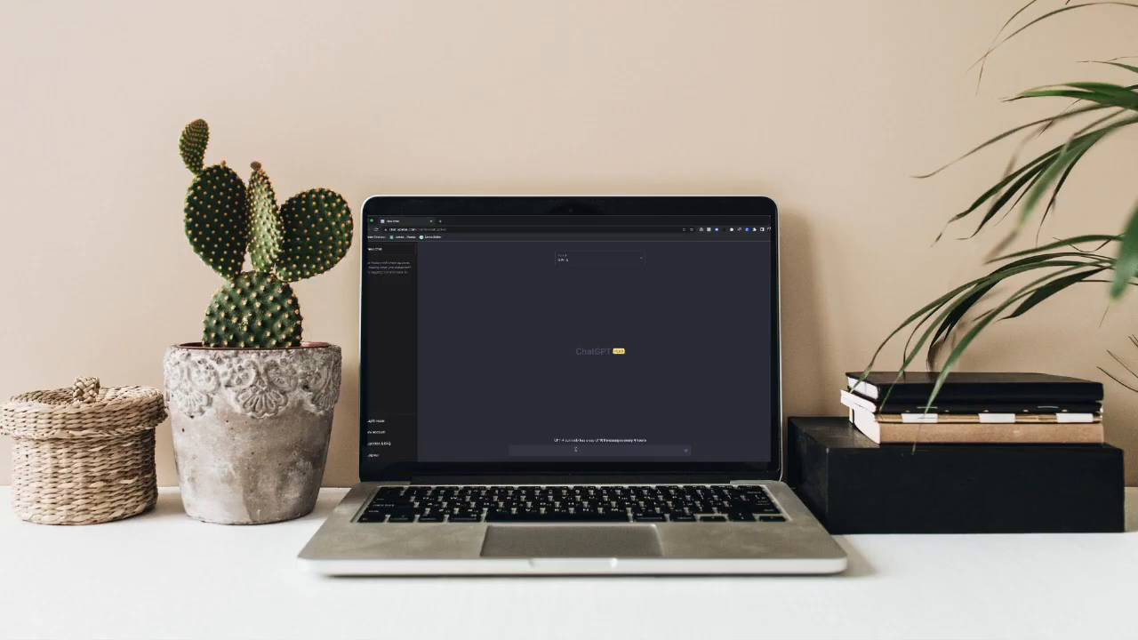
text(What is the difference between ChatGPT-3 and ChatGPT-4?)
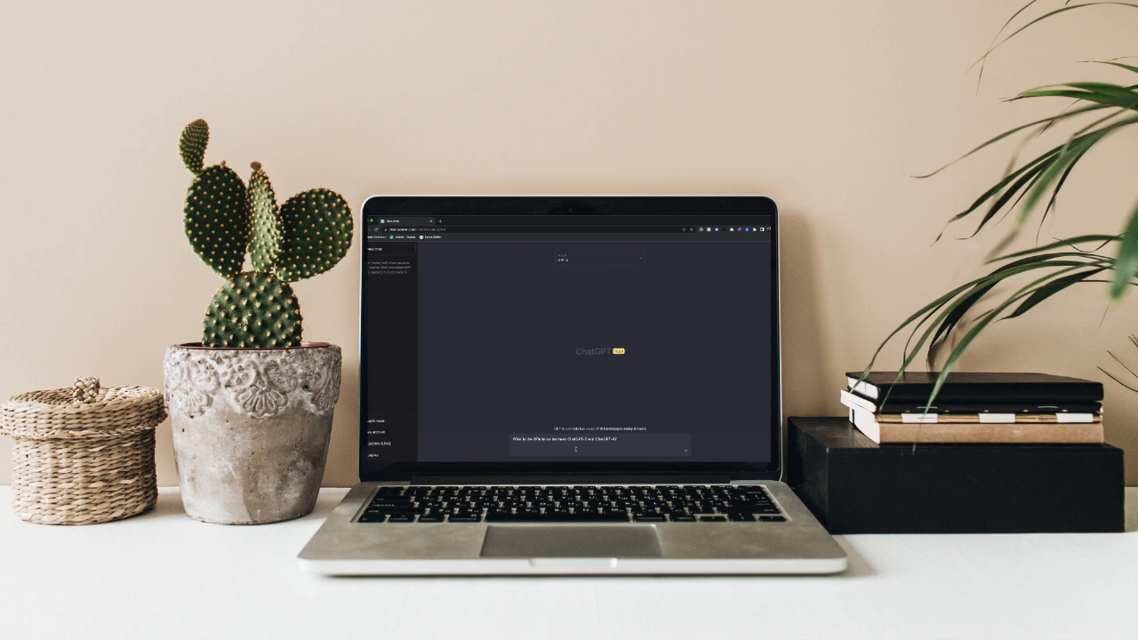